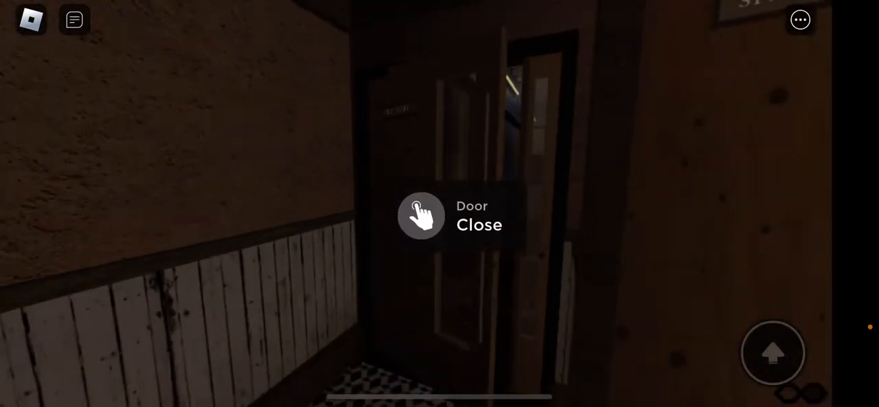
- Close the two backstage doors behind the avatar after passing through them
{"action": "left_click", "coordinate": [420, 214]}
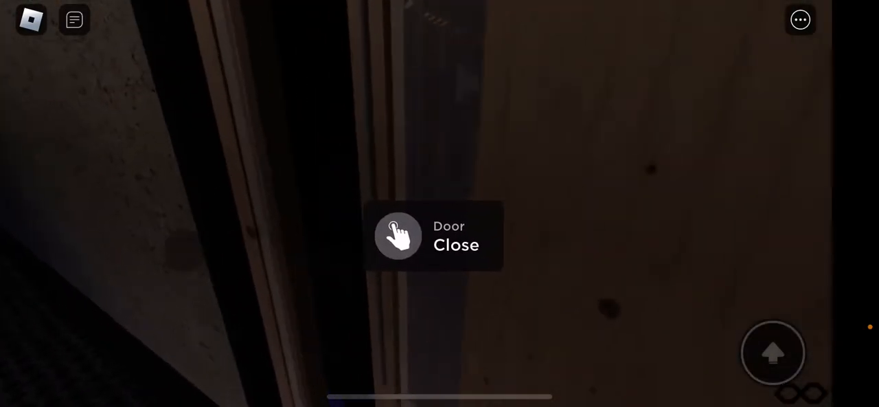
{"action": "left_click", "coordinate": [399, 237]}
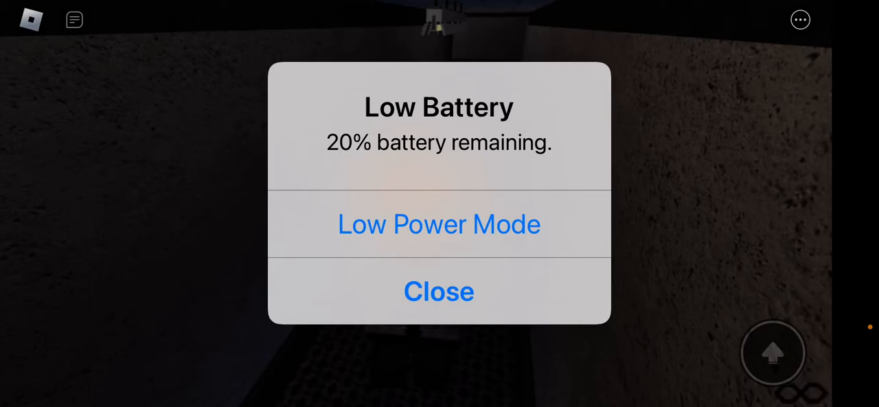
- Dismiss the Low Battery alert by choosing Low Power Mode
{"action": "left_click", "coordinate": [439, 224]}
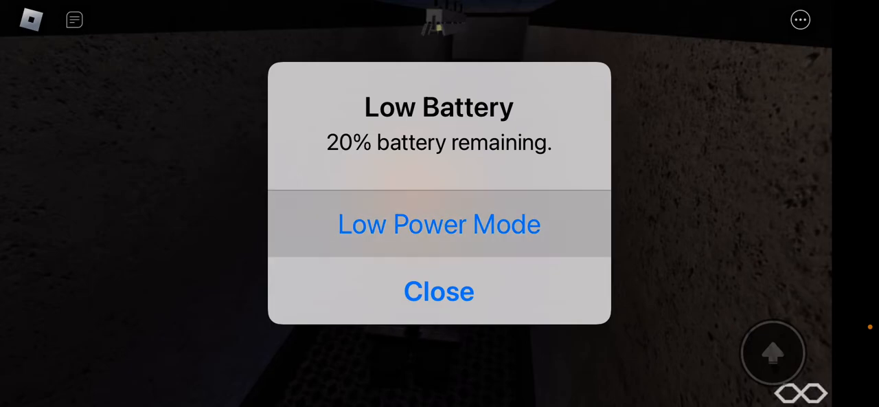
{"action": "left_click", "coordinate": [440, 290]}
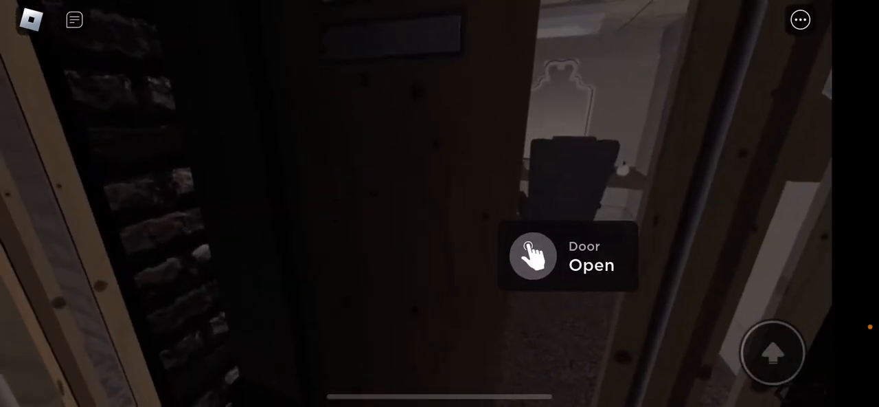
- Open the corridor door, the group-members-only door, and the next door beyond
{"action": "left_click", "coordinate": [533, 255]}
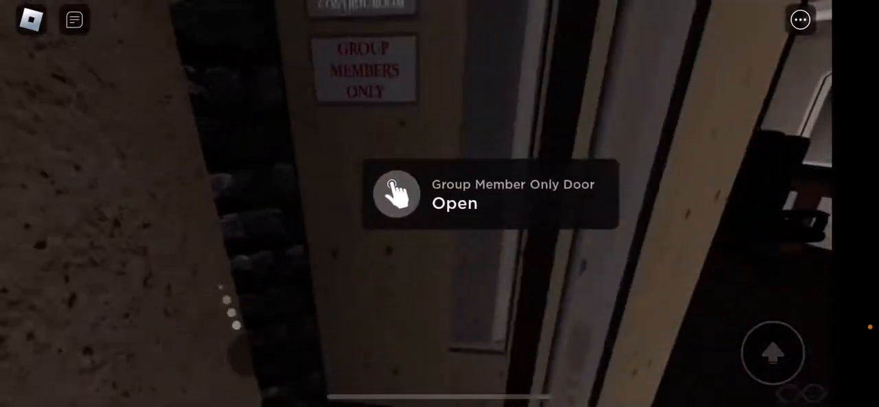
{"action": "left_click", "coordinate": [396, 194]}
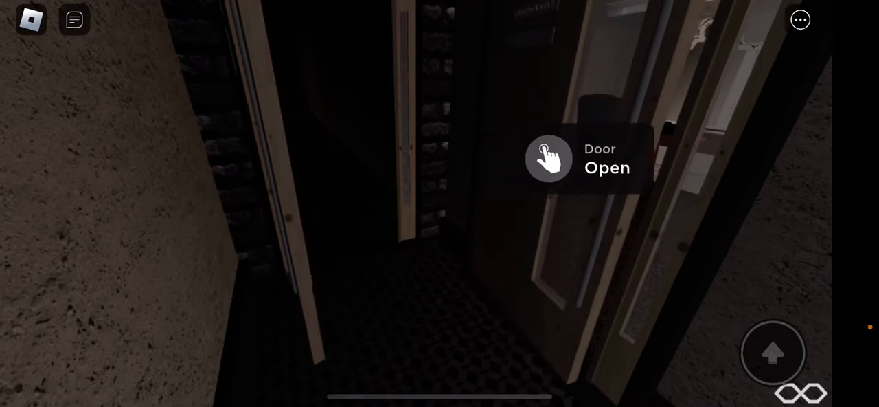
{"action": "left_click", "coordinate": [549, 158]}
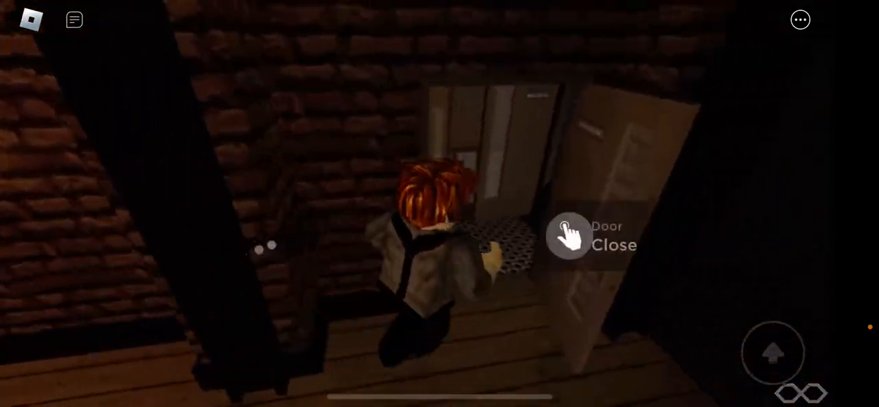
- Close the door behind the avatar and bring up the chat input box
{"action": "left_click", "coordinate": [569, 236]}
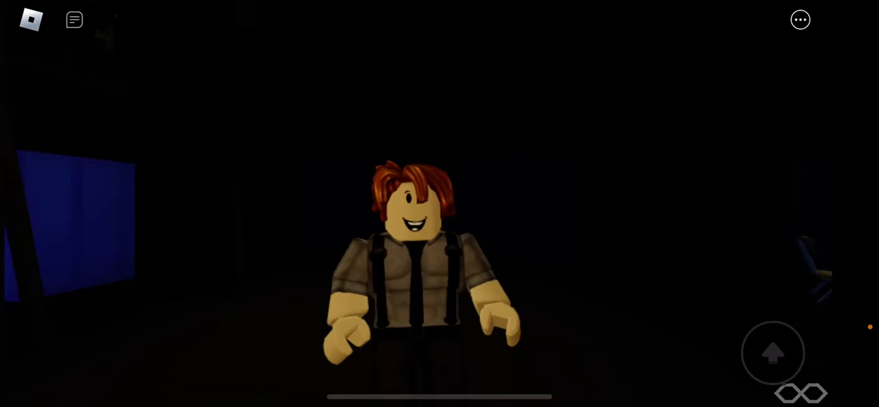
{"action": "left_click", "coordinate": [74, 19]}
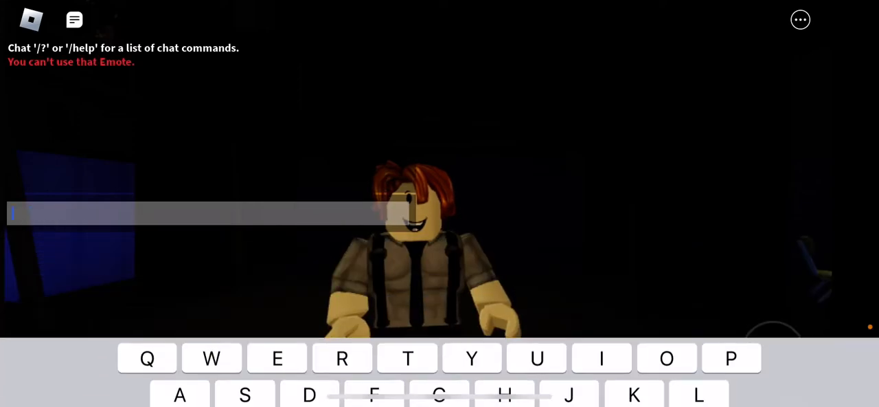
- Write the emote command "/e dance" in the chat box without sending it
{"action": "type", "text": "e"}
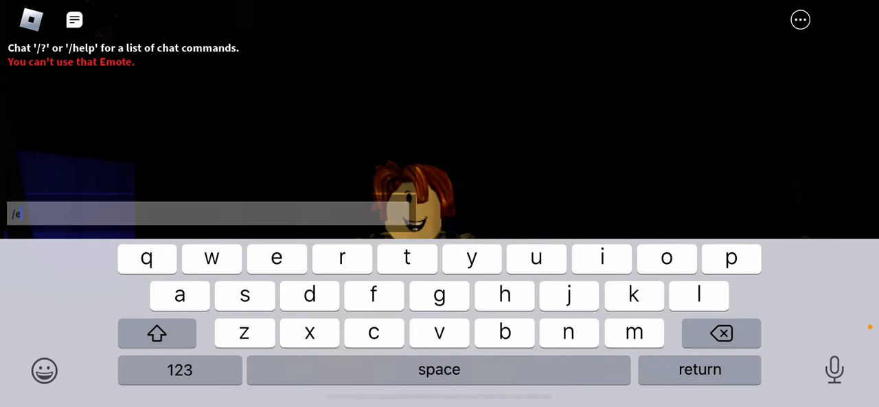
{"action": "type", "text": "dance"}
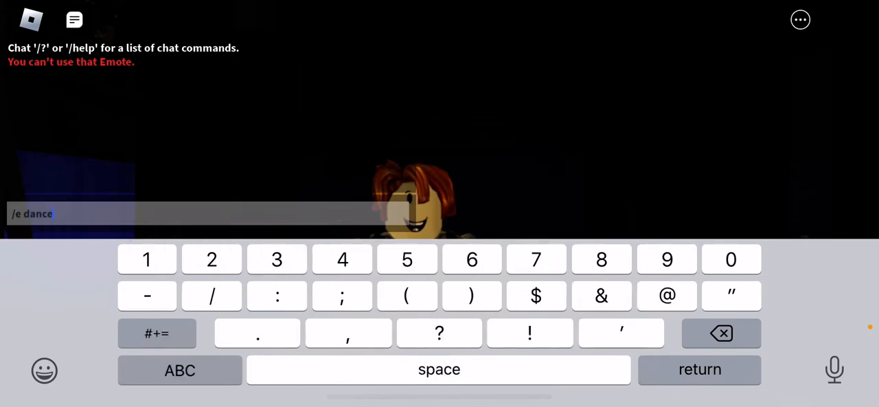